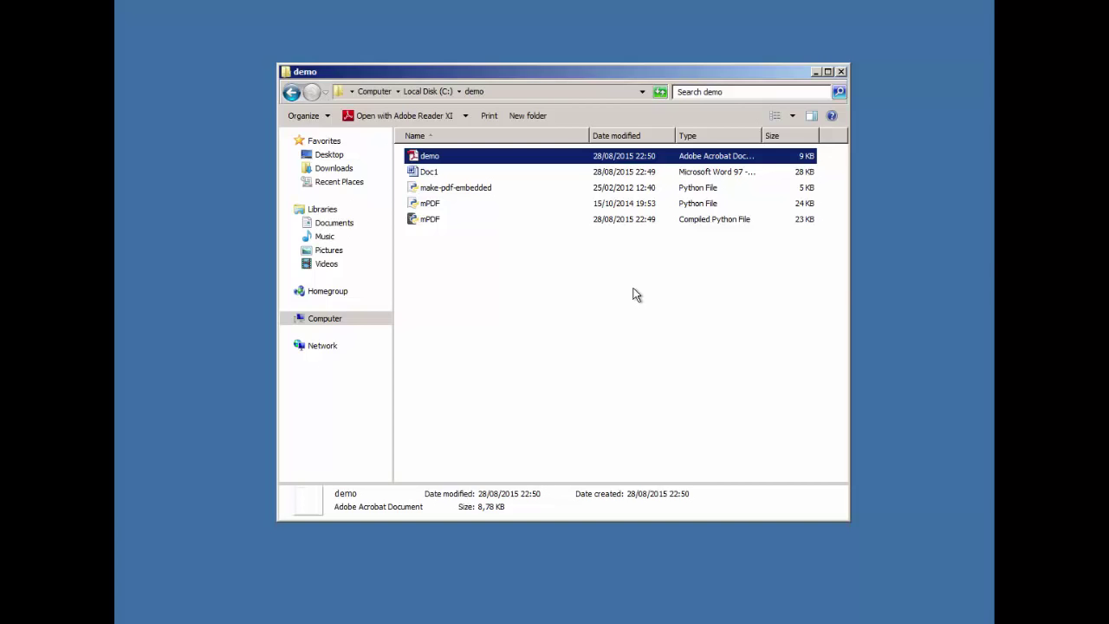
mouse_move(585, 302)
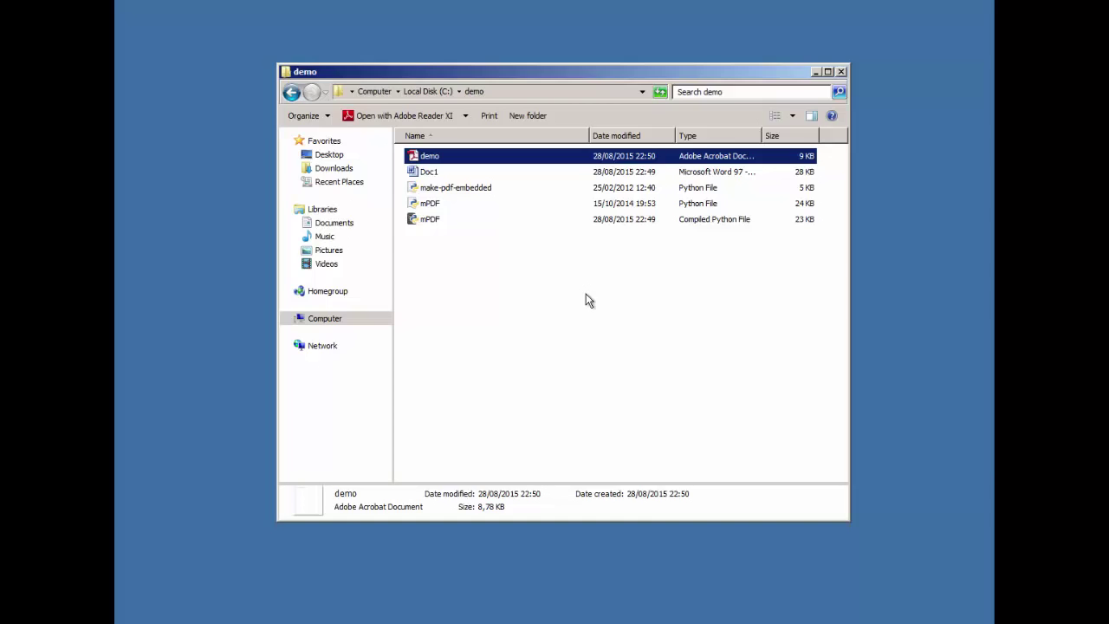
mouse_move(551, 288)
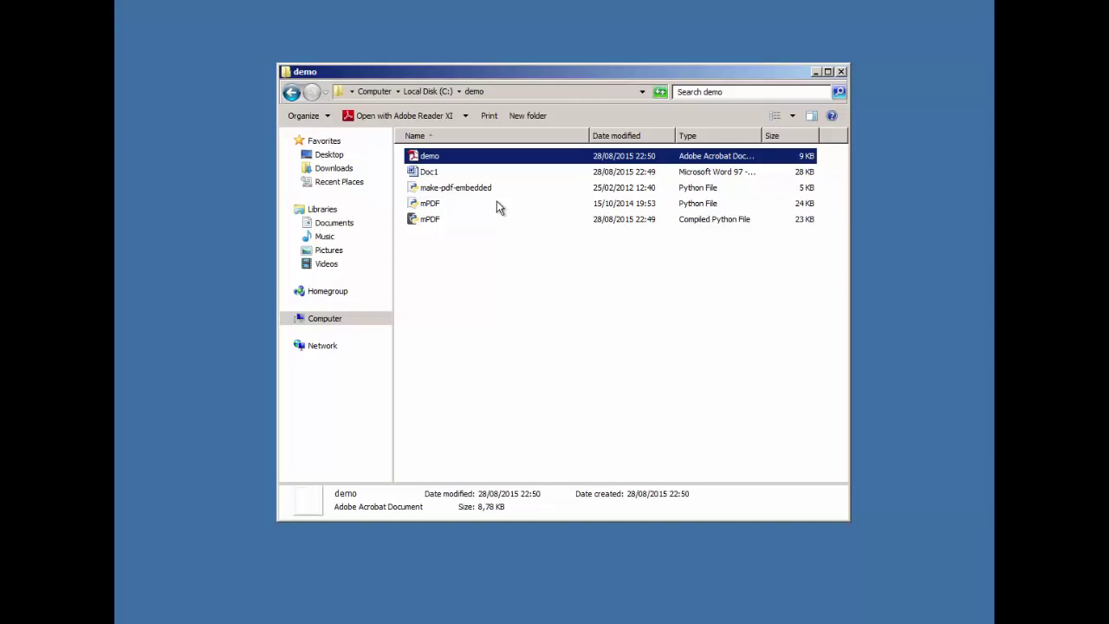
Open demo.pdf from Explorer so Adobe Reader shows its 'Demo PDF + DOC + VBA' page.
left_click(430, 156)
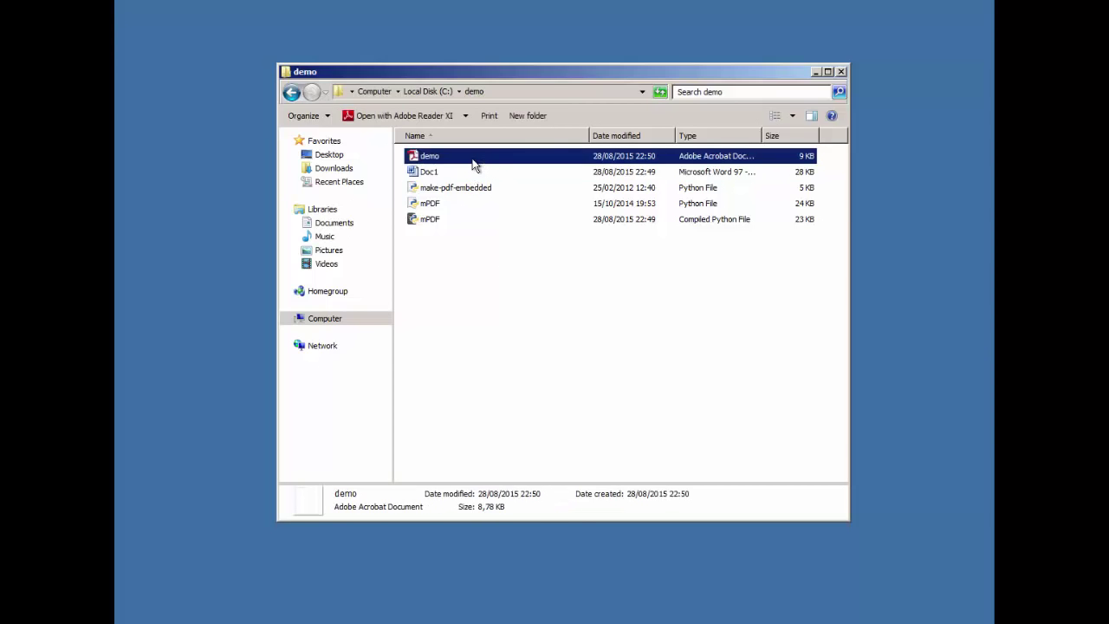
double_click(430, 156)
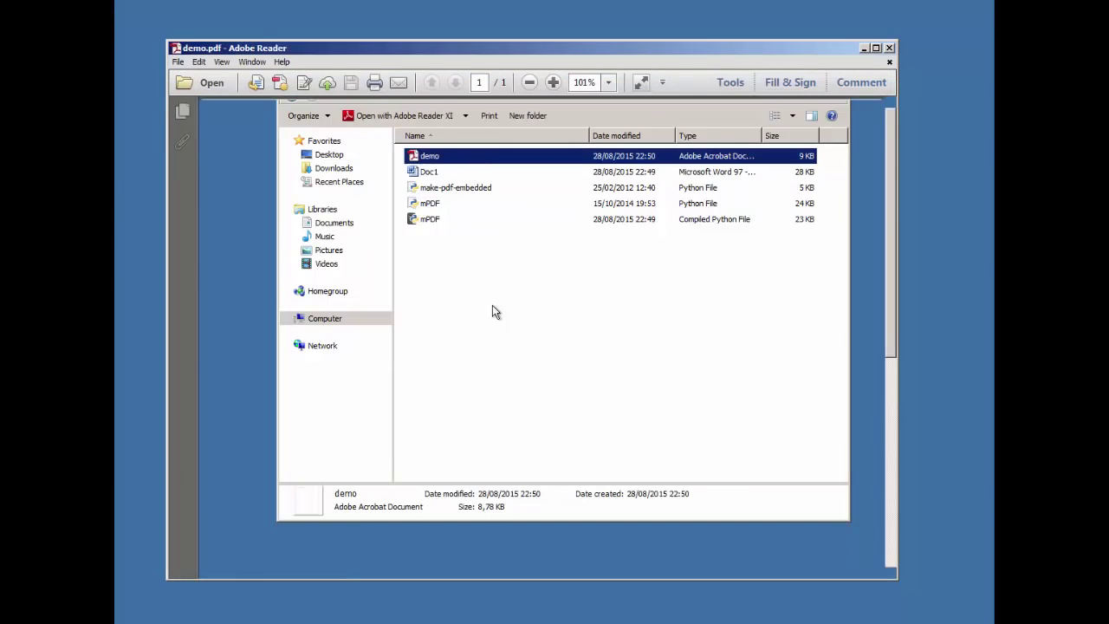
double_click(429, 172)
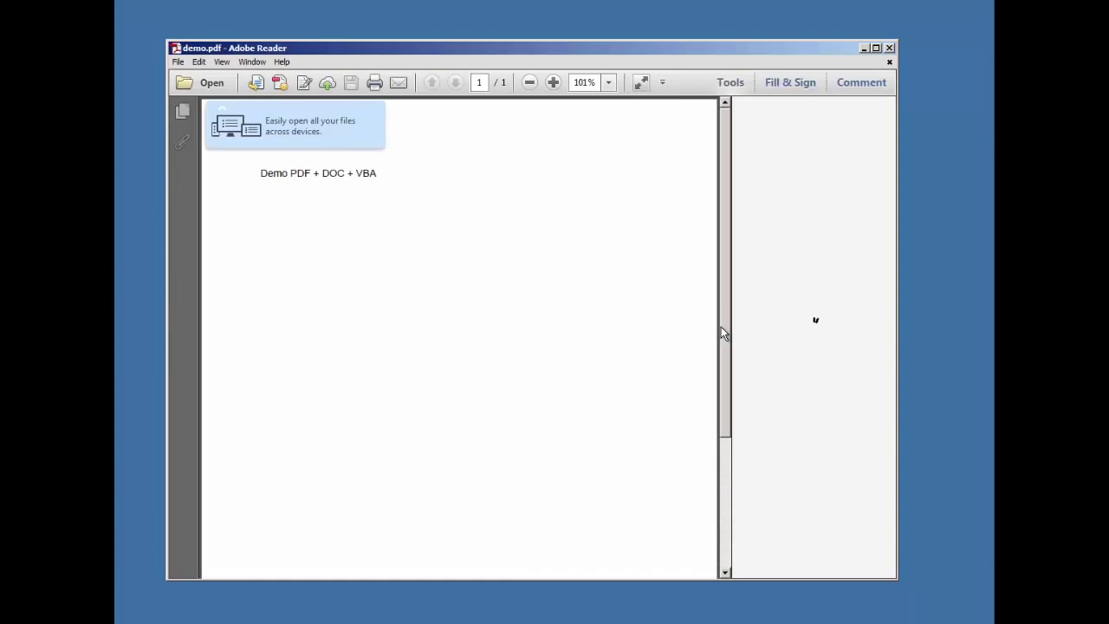
left_click(531, 83)
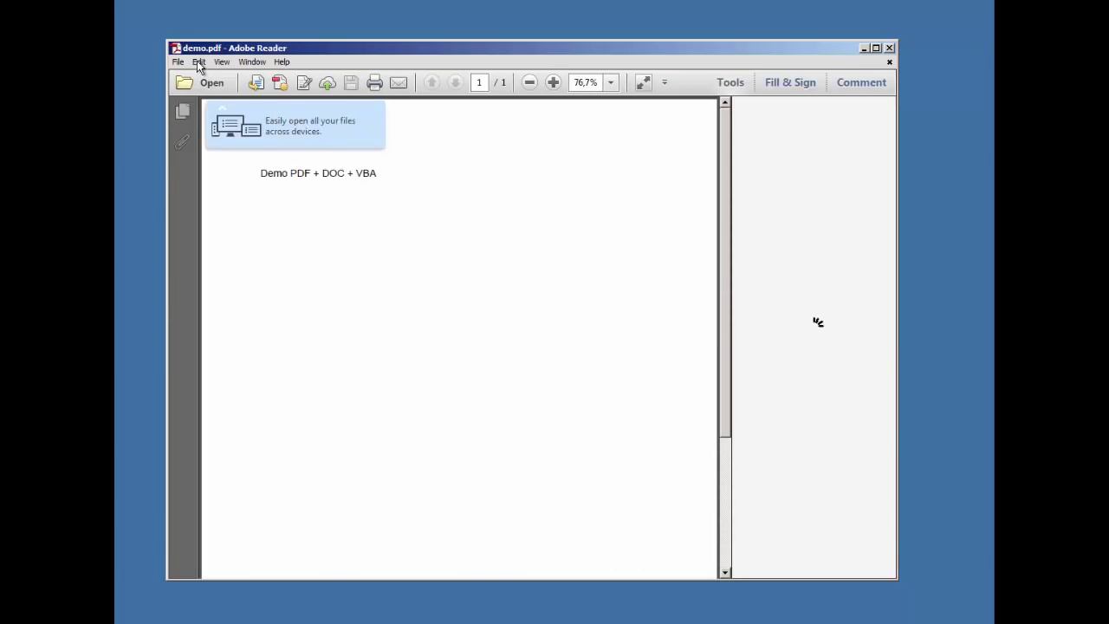
In Trust Manager preferences, disallow opening non-PDF attachments with external applications and confirm.
left_click(200, 62)
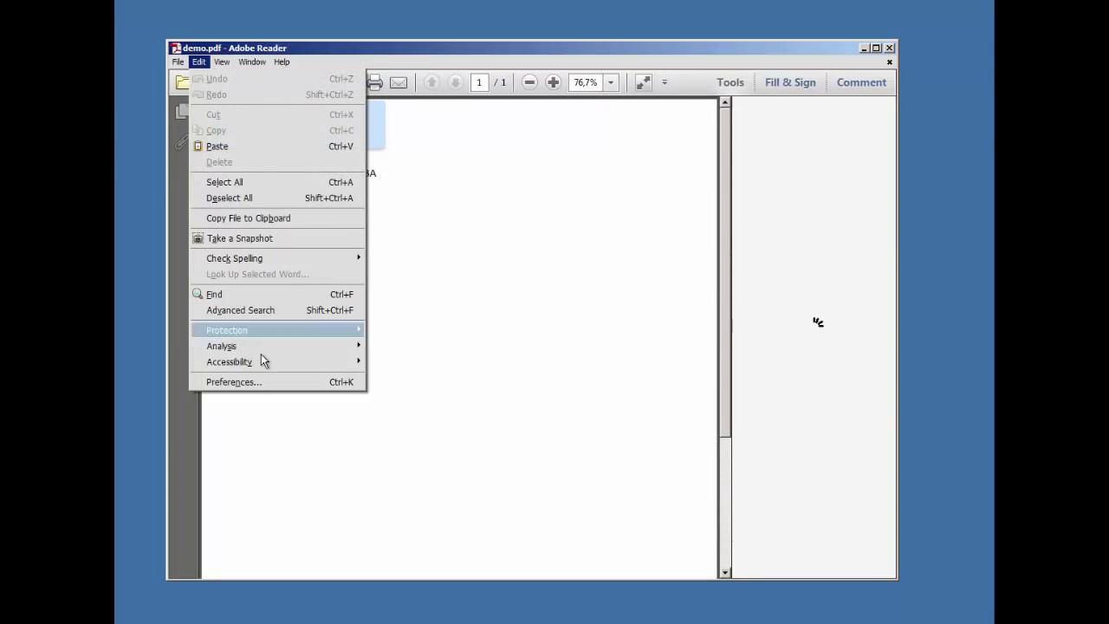
left_click(233, 382)
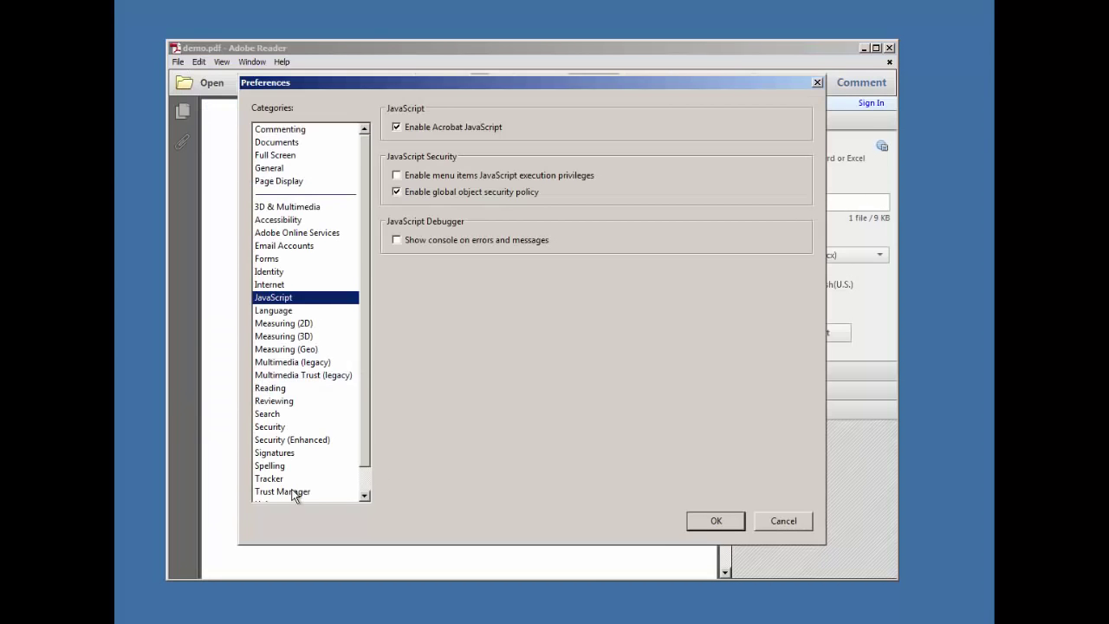
left_click(282, 492)
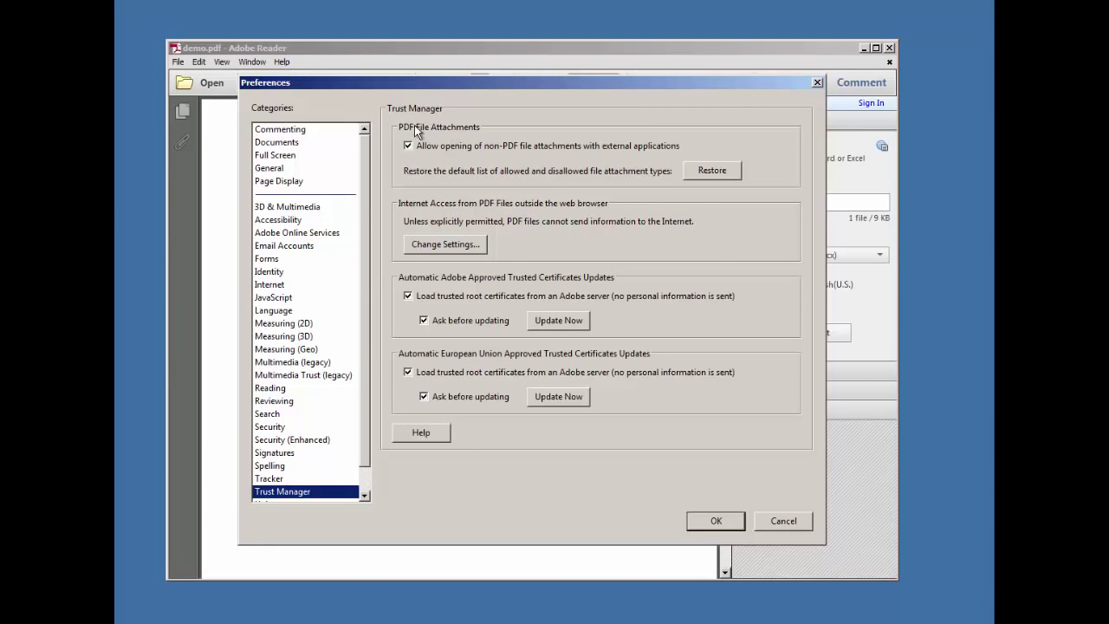
mouse_move(416, 156)
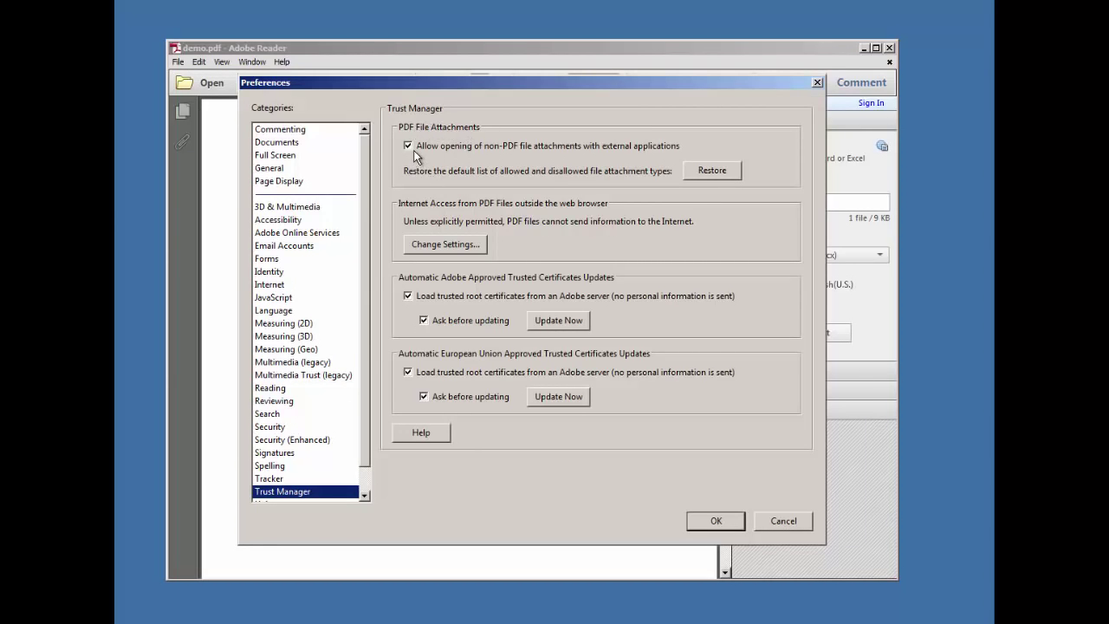
mouse_move(477, 154)
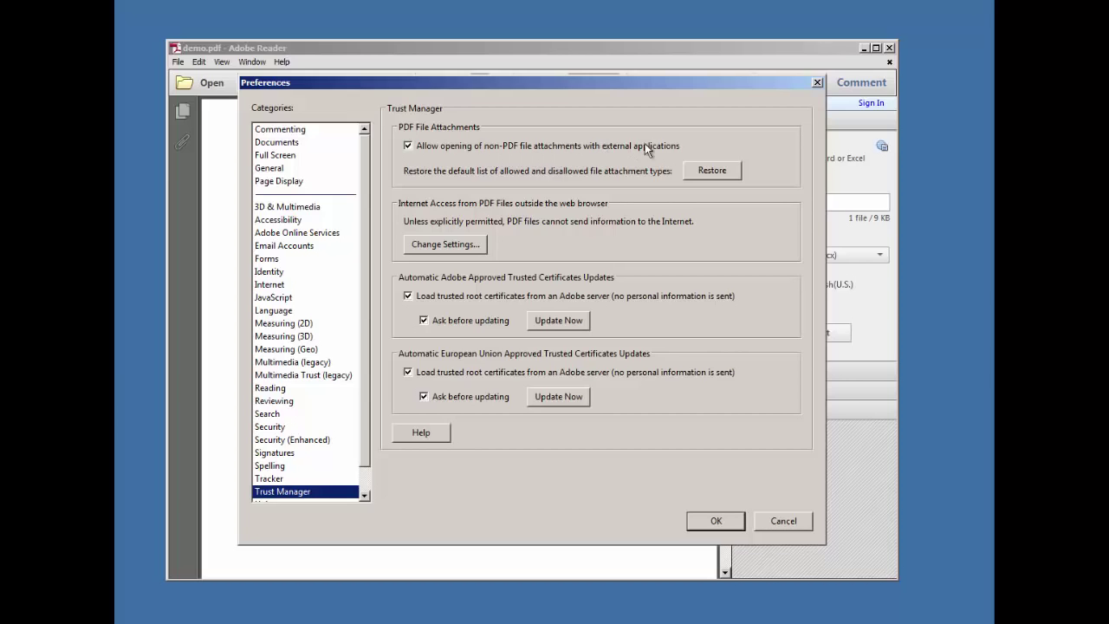
mouse_move(425, 163)
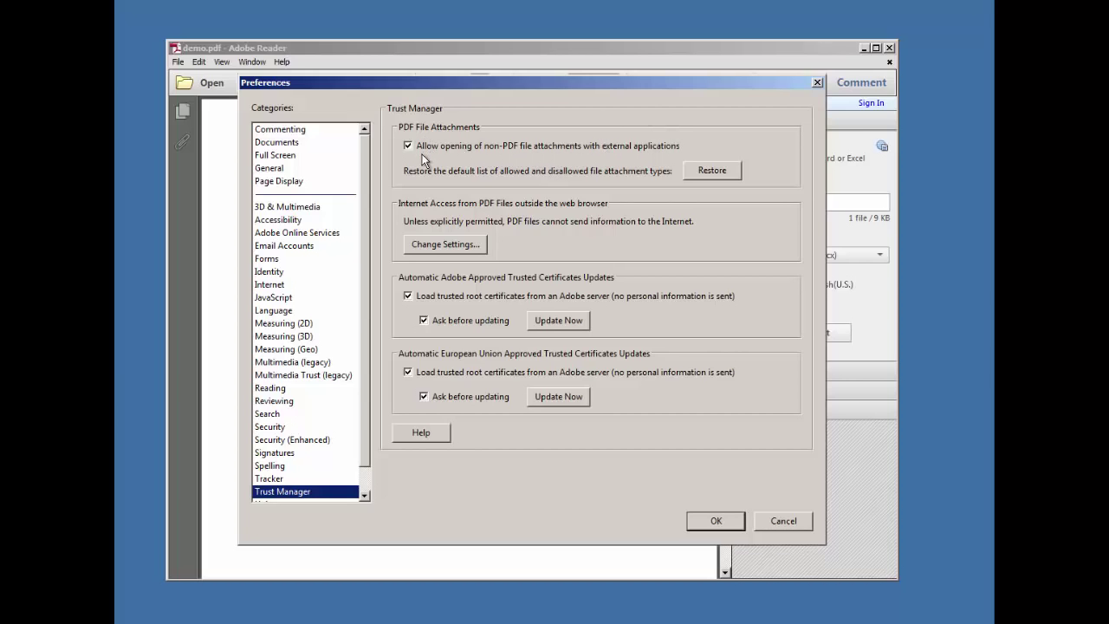
left_click(409, 145)
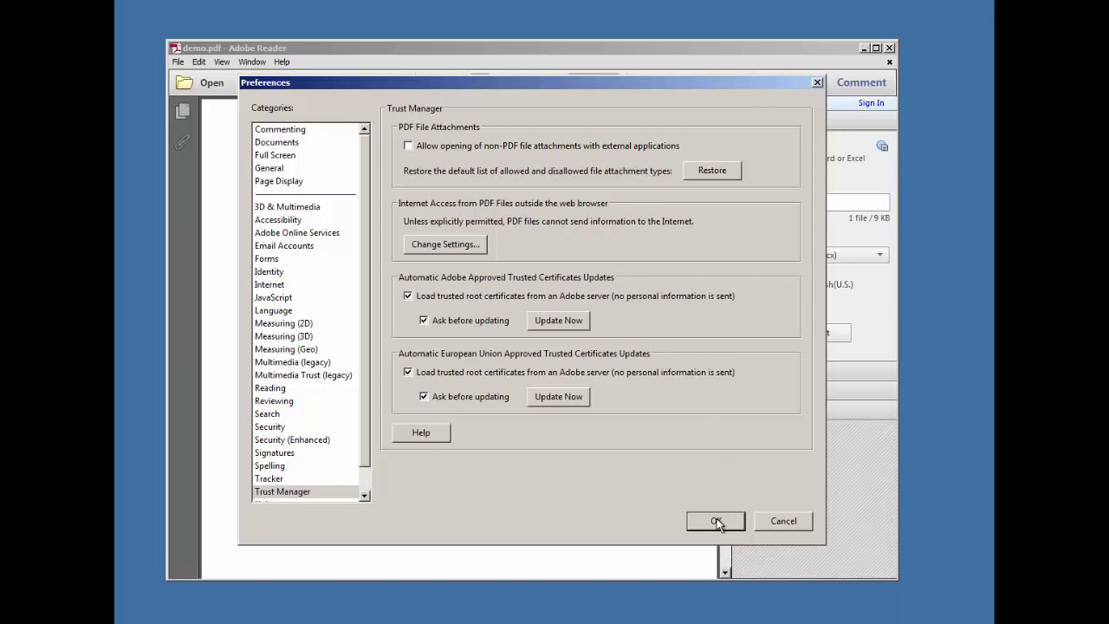
mouse_move(638, 493)
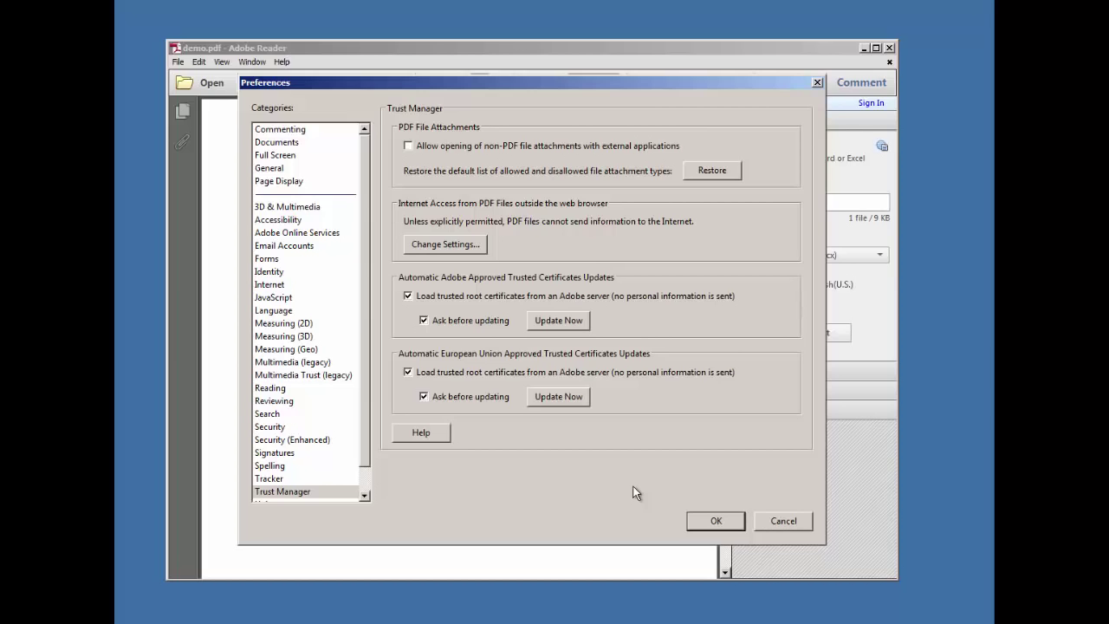
mouse_move(721, 534)
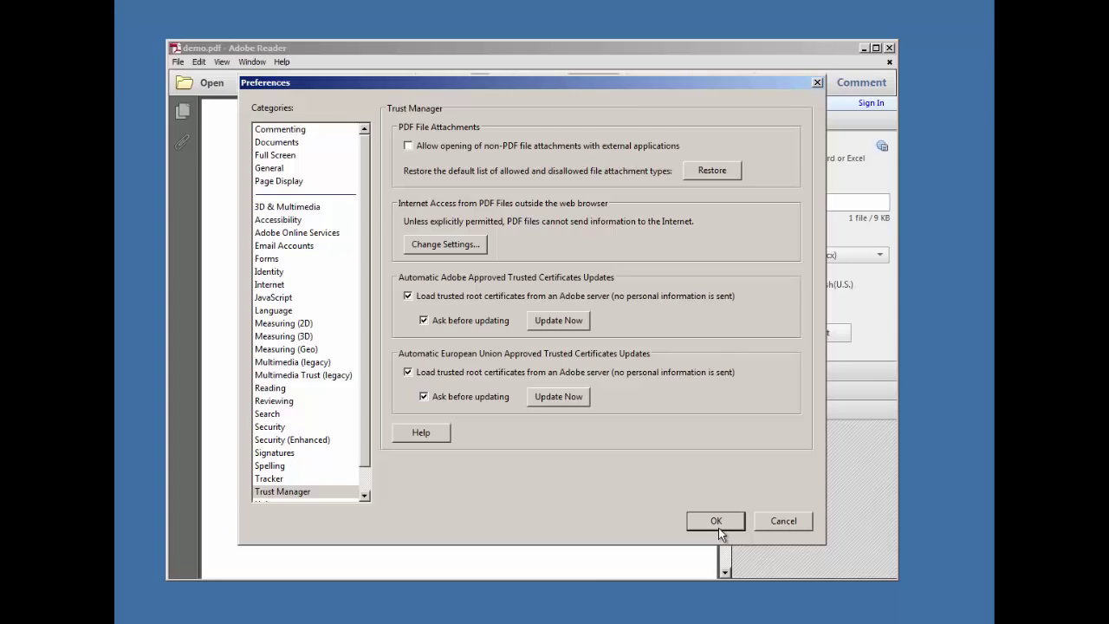
left_click(716, 520)
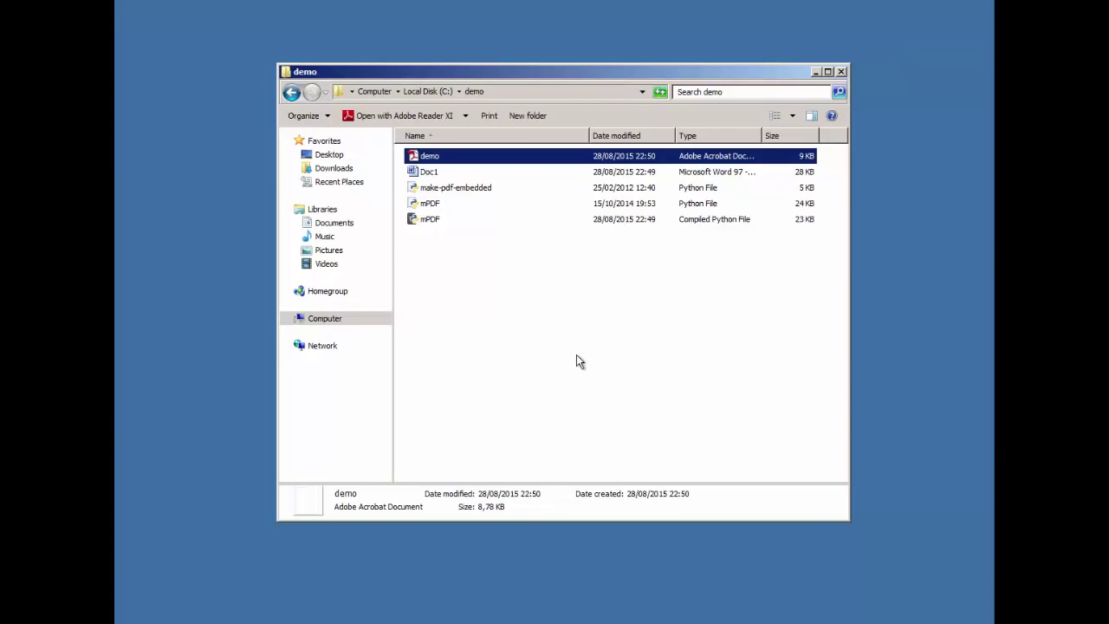
mouse_move(443, 165)
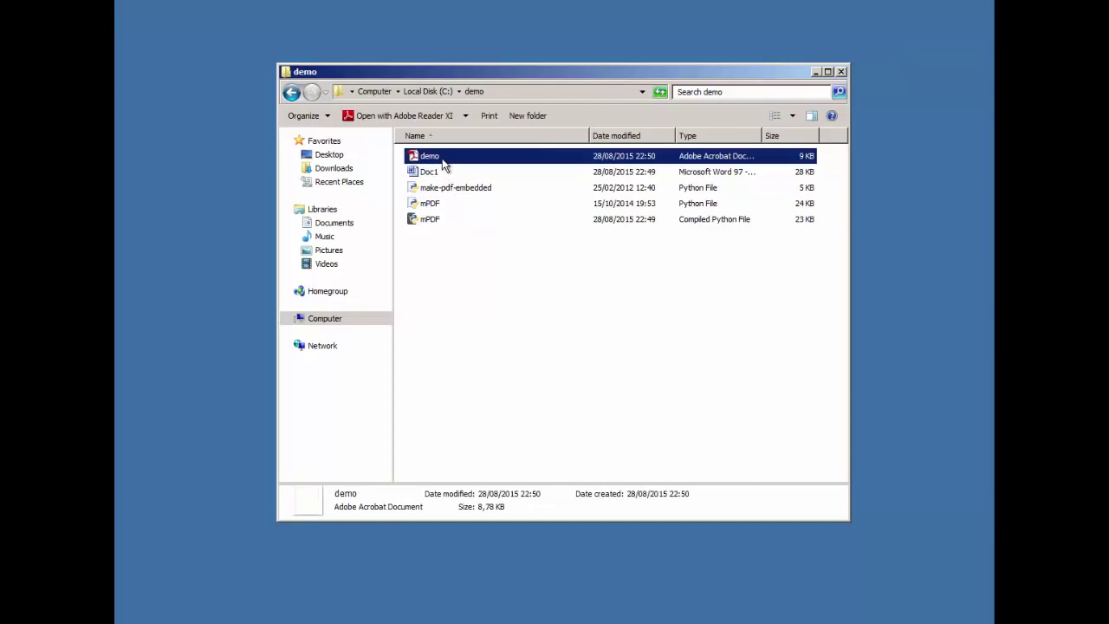
Reopen demo.pdf and dismiss the notice that the Doc1.doc attachment cannot be opened.
double_click(430, 156)
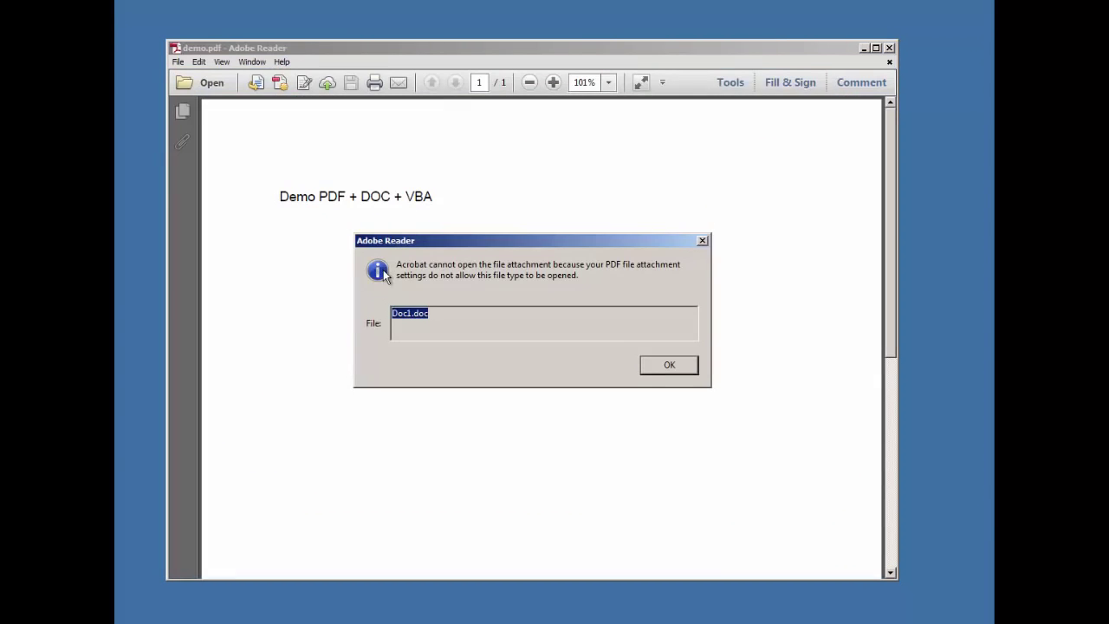
mouse_move(492, 350)
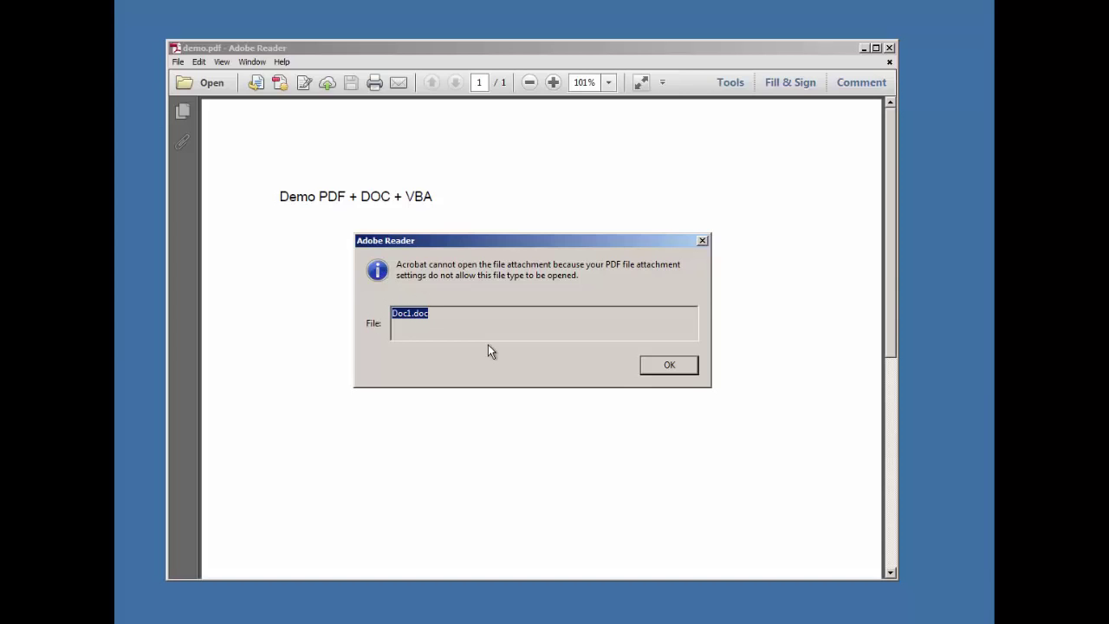
mouse_move(607, 357)
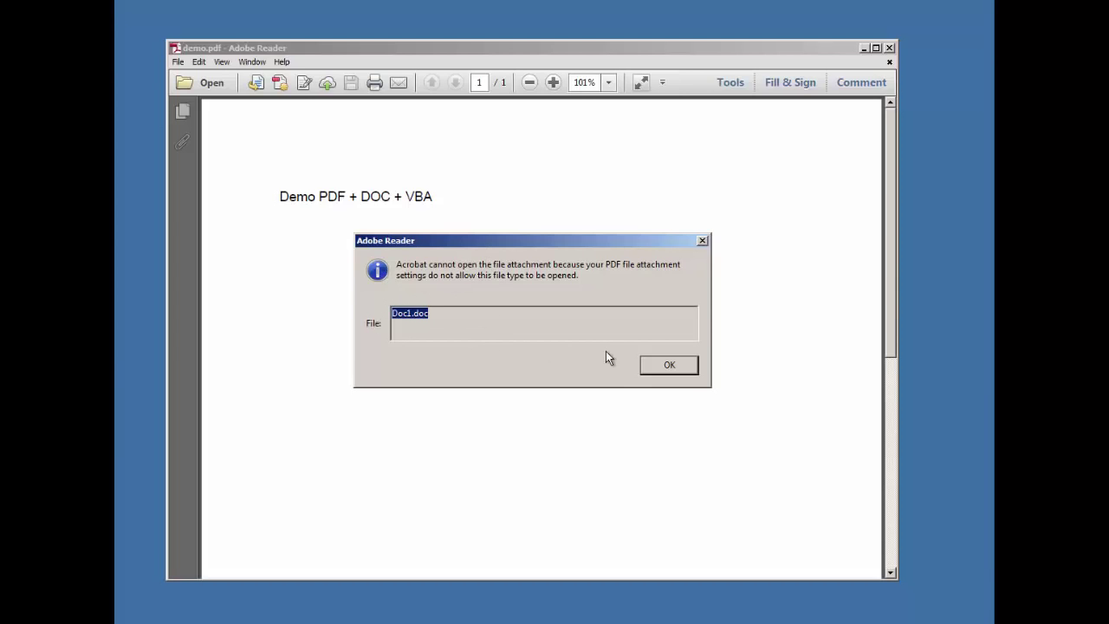
mouse_move(601, 319)
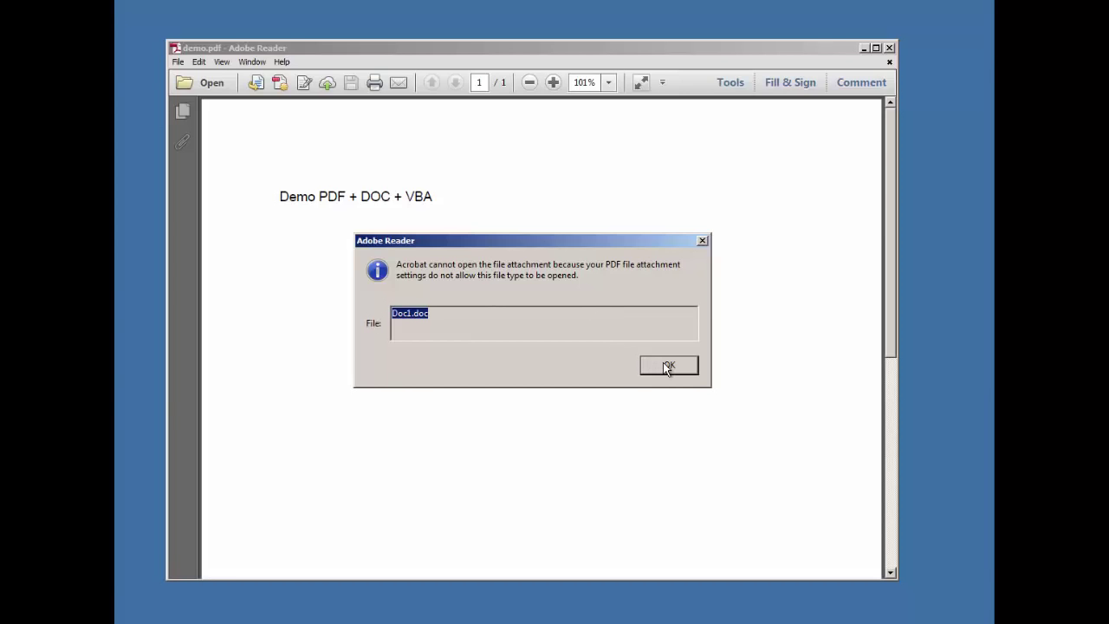
left_click(669, 364)
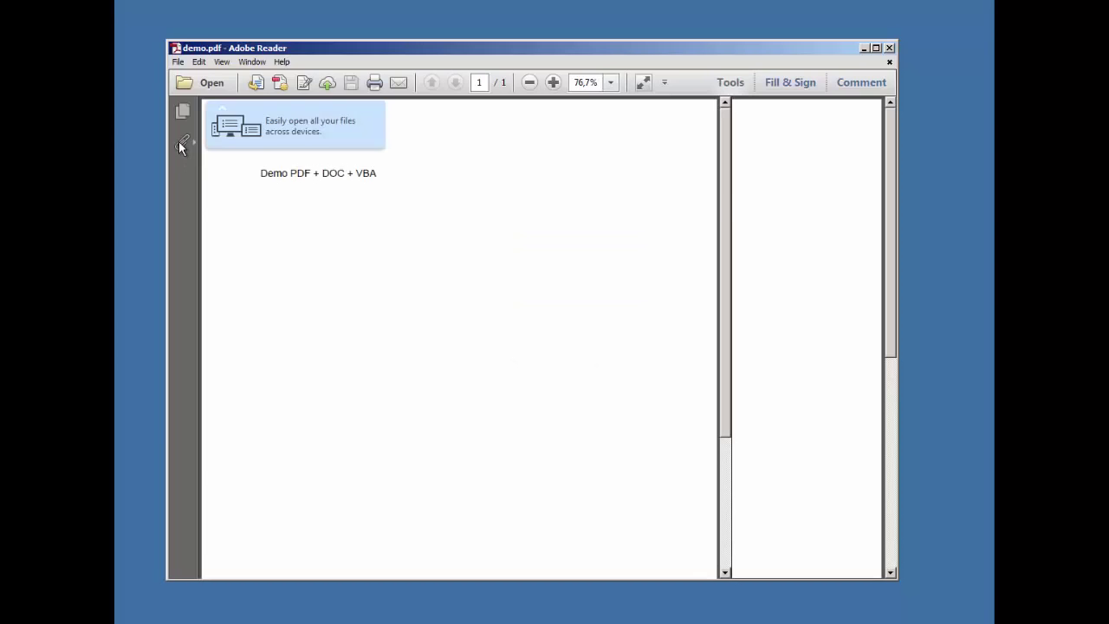
From the attachments list, try opening Doc1.doc, dismiss the block message, and save it to the Desktop.
left_click(184, 142)
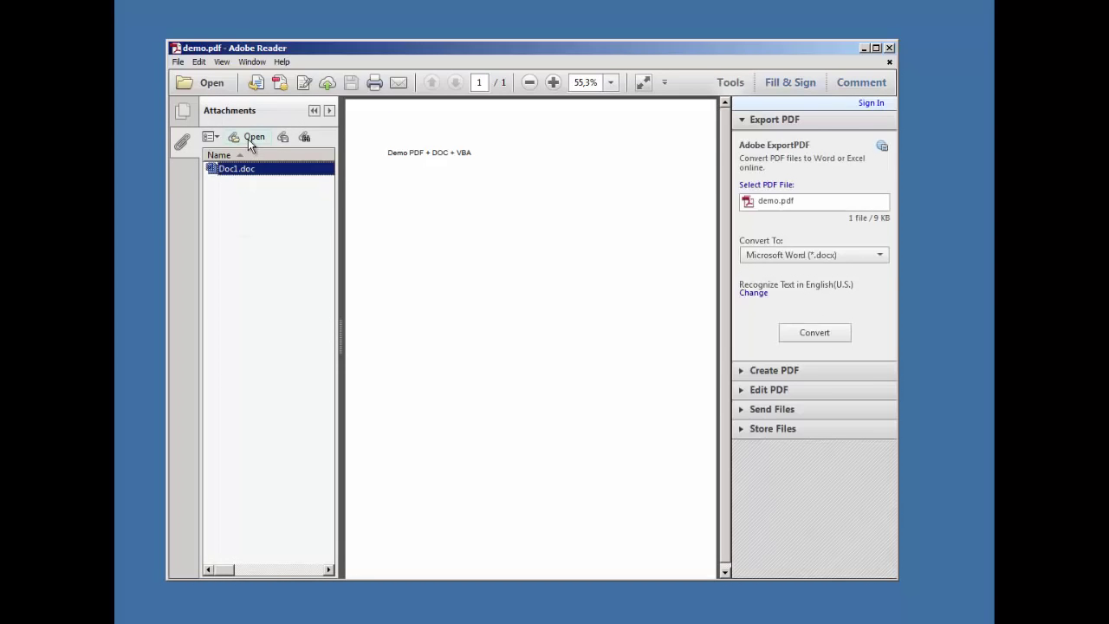
left_click(254, 136)
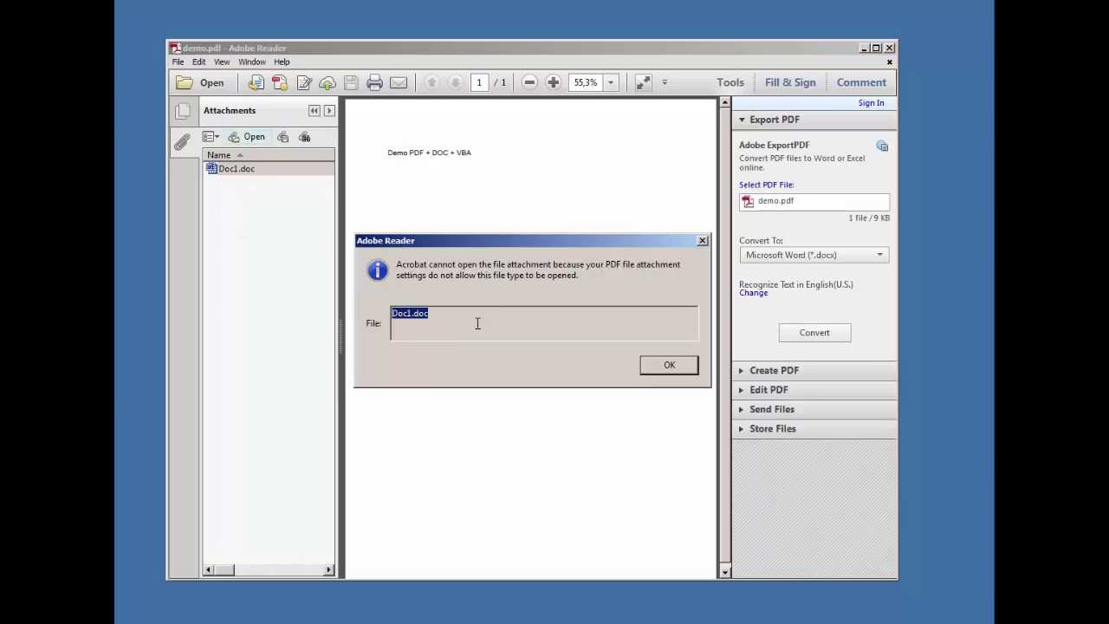
left_click(669, 364)
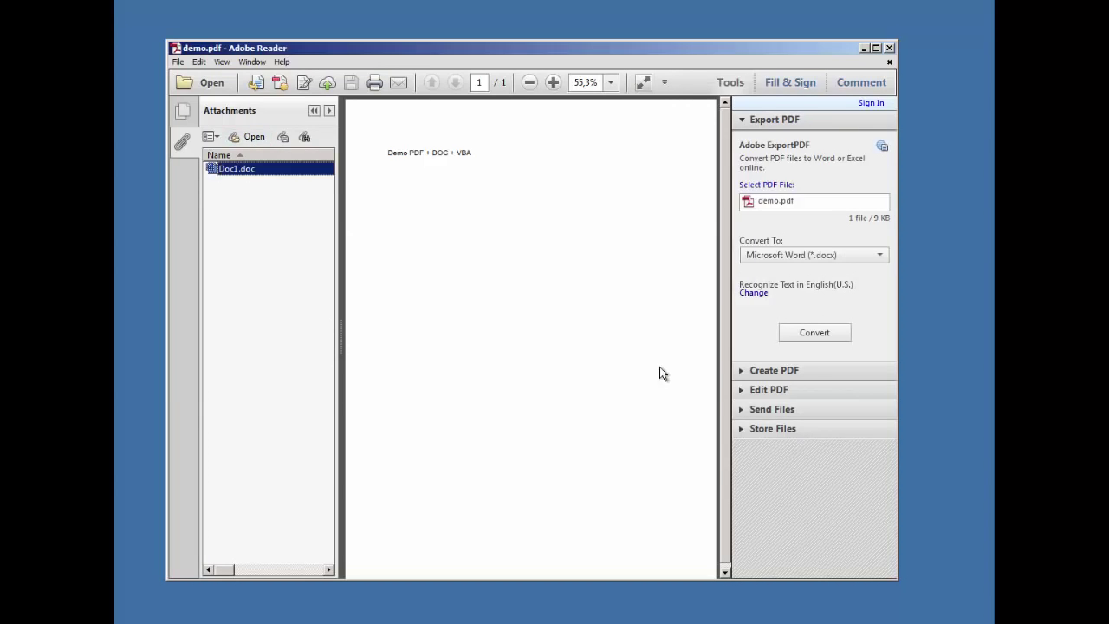
mouse_move(284, 137)
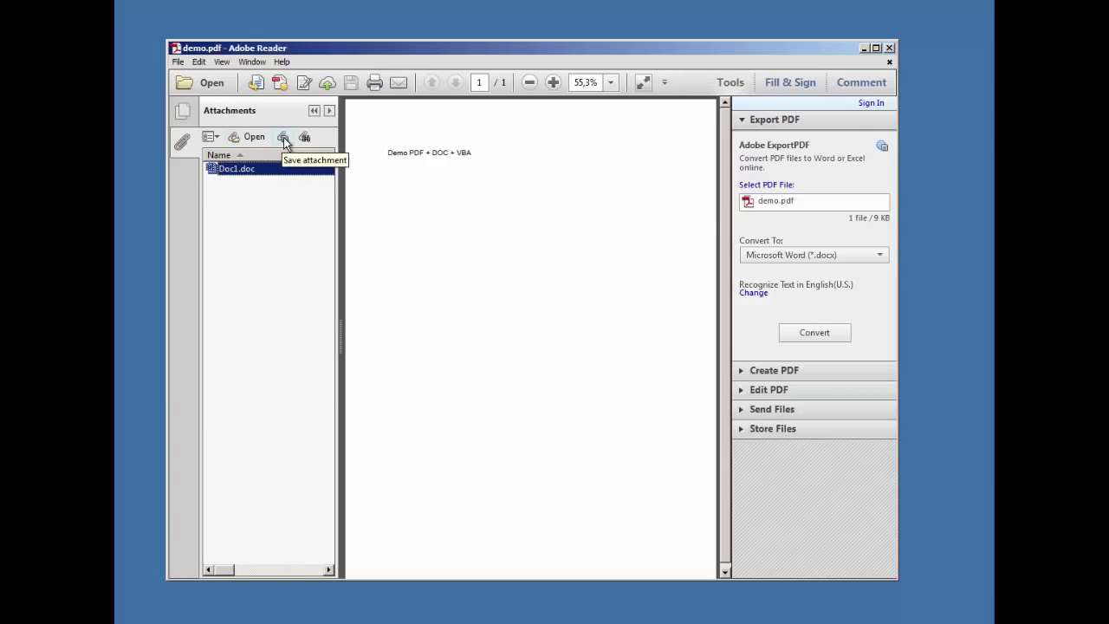
left_click(280, 137)
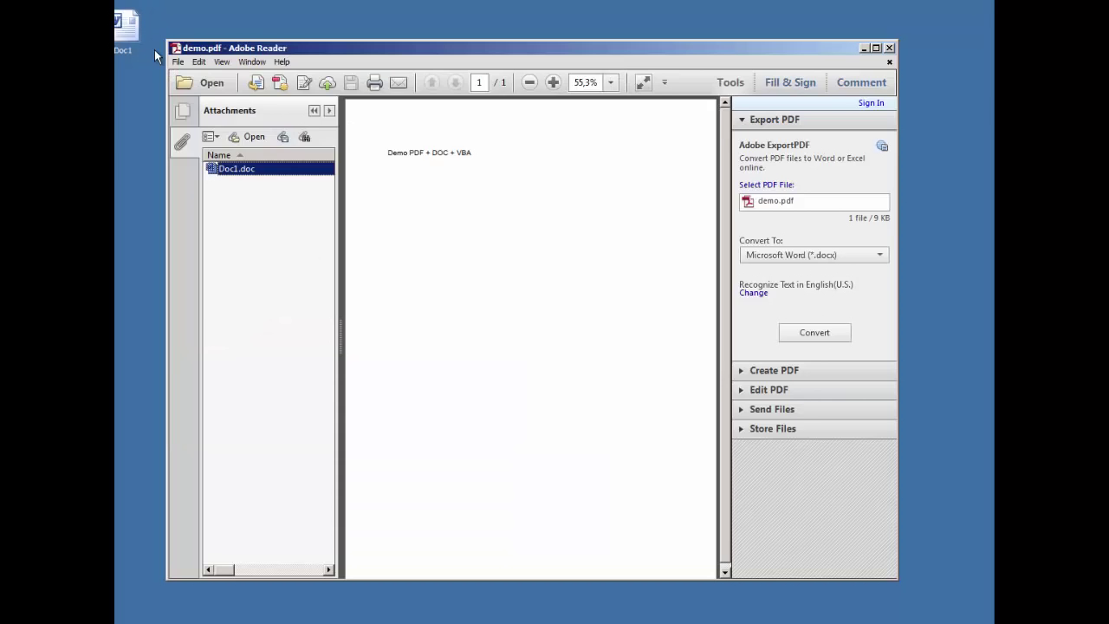
mouse_move(402, 201)
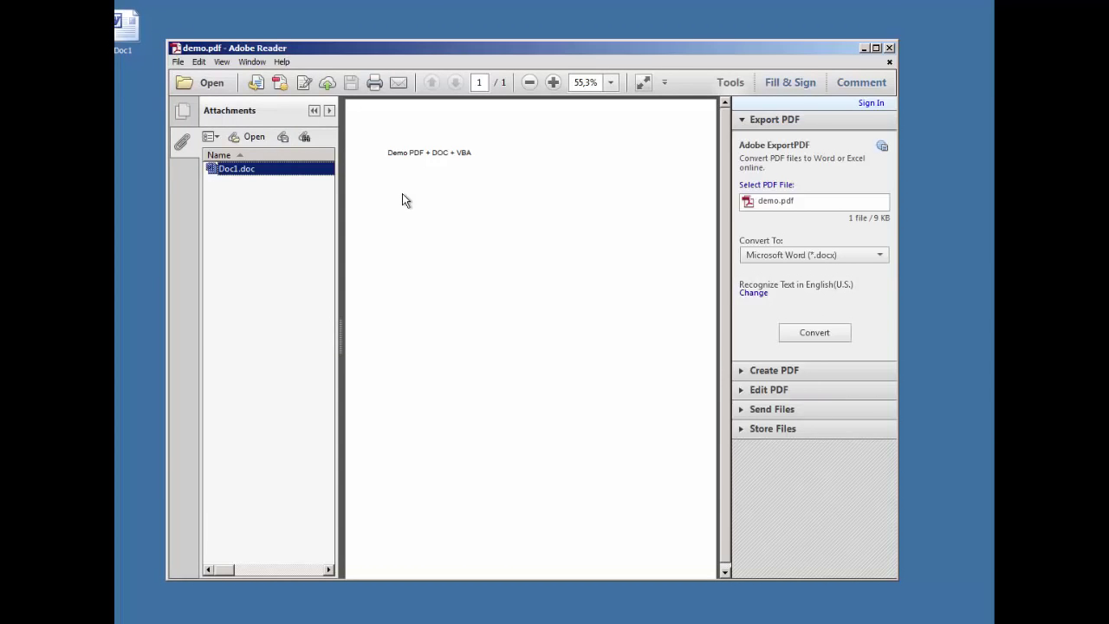
mouse_move(257, 99)
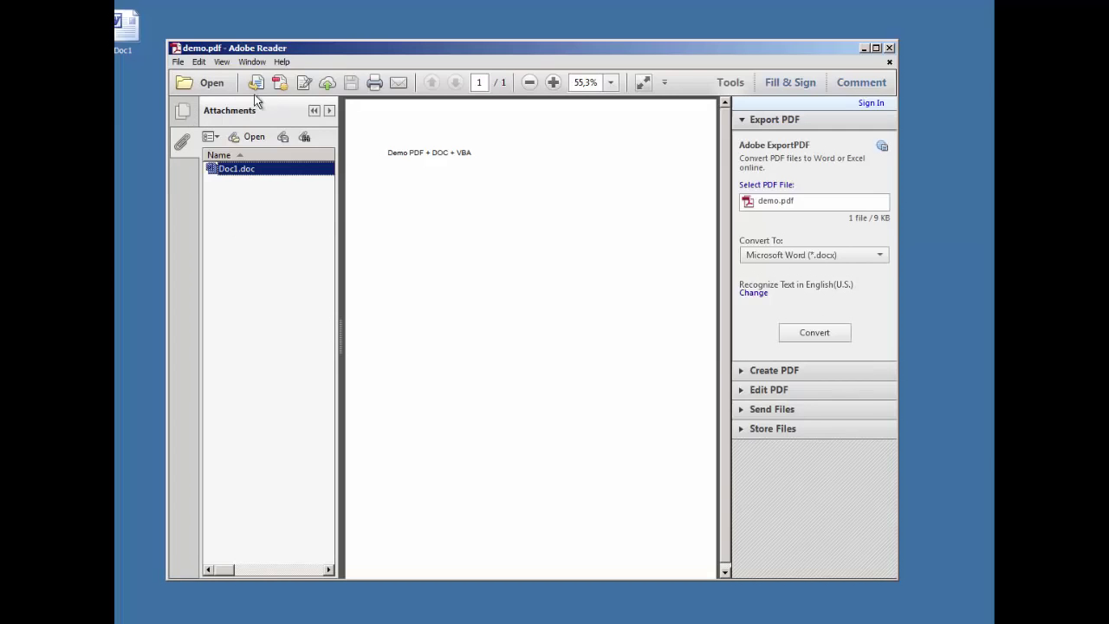
Re-allow non-PDF attachments in Trust Manager, untick Enable Acrobat JavaScript, and confirm the preferences.
left_click(198, 62)
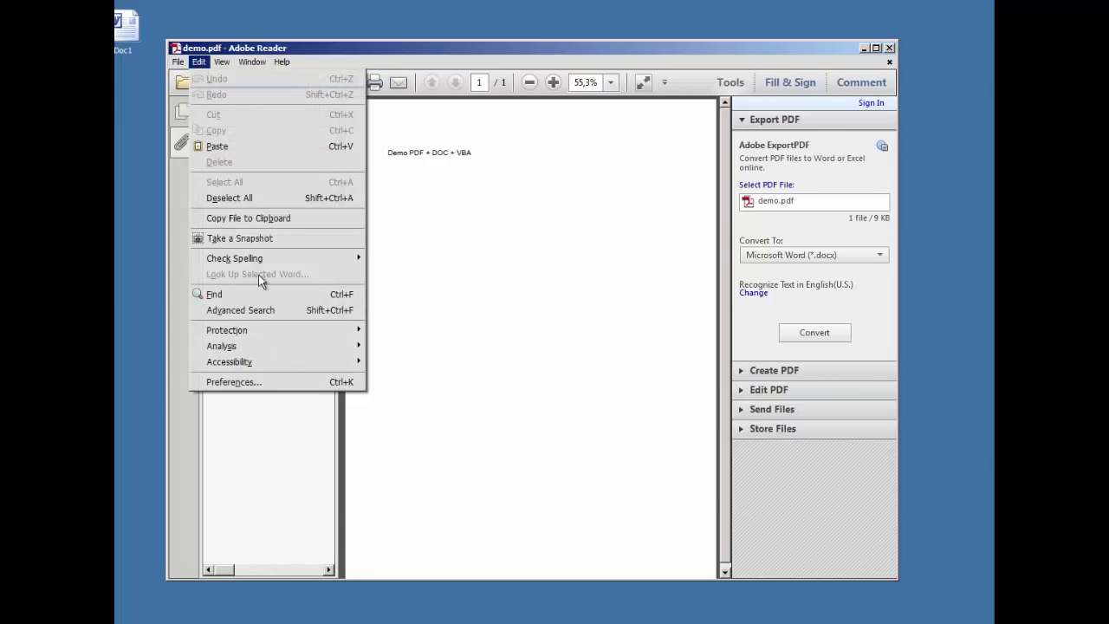
left_click(234, 381)
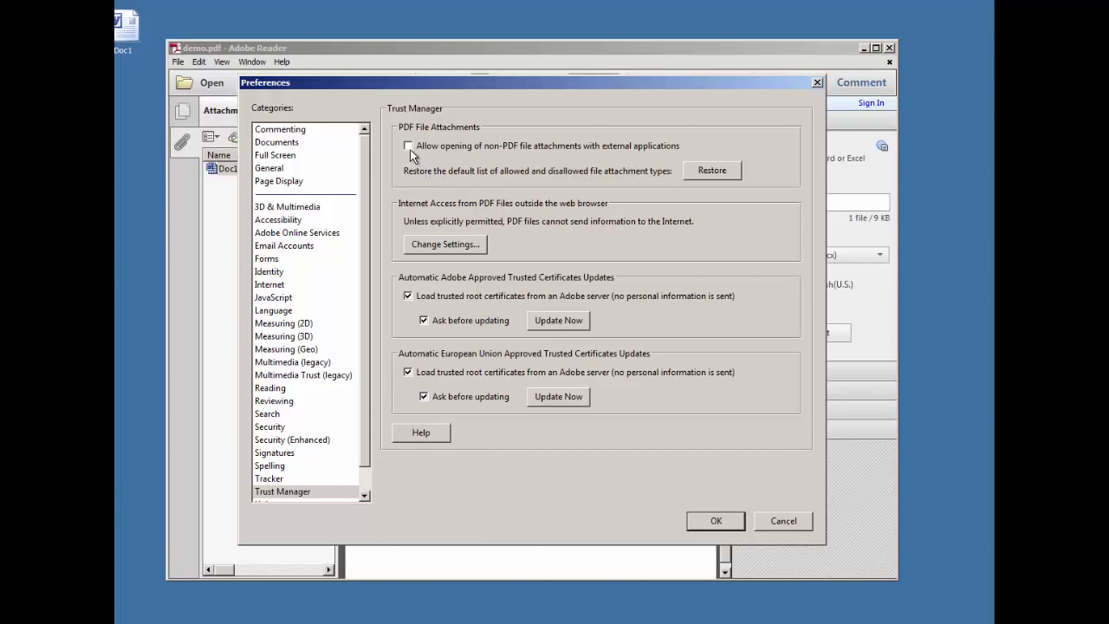
left_click(409, 145)
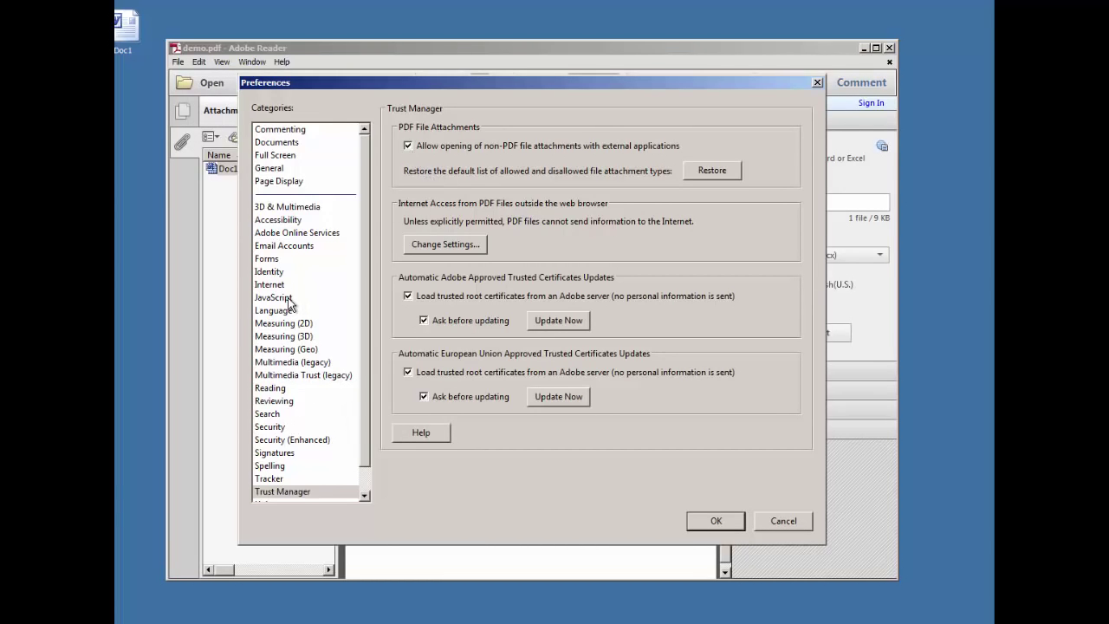
left_click(274, 298)
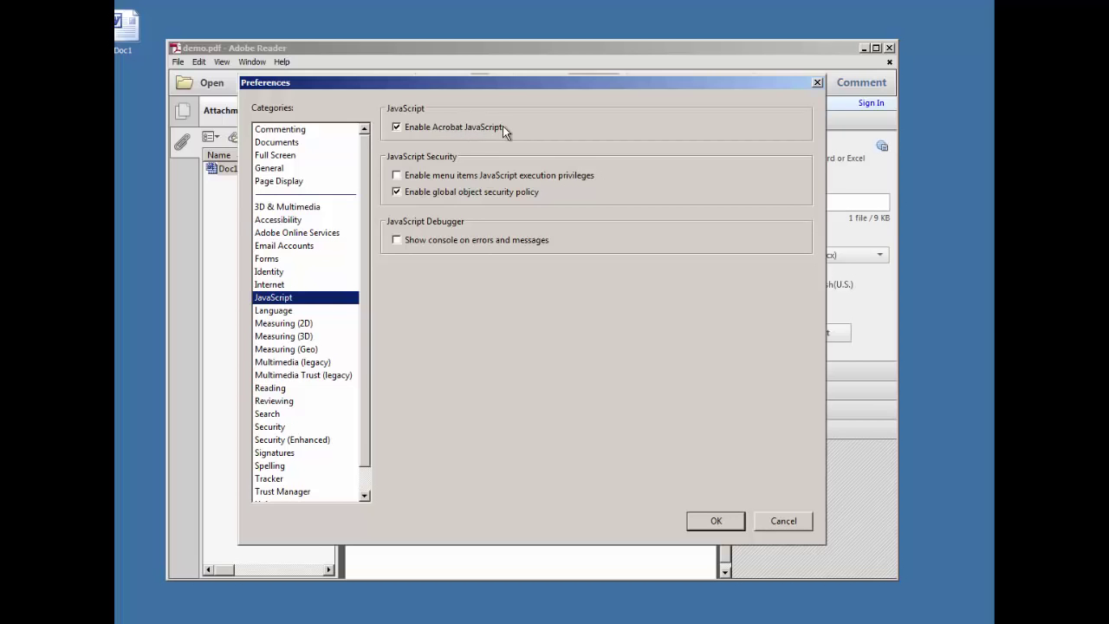
left_click(397, 127)
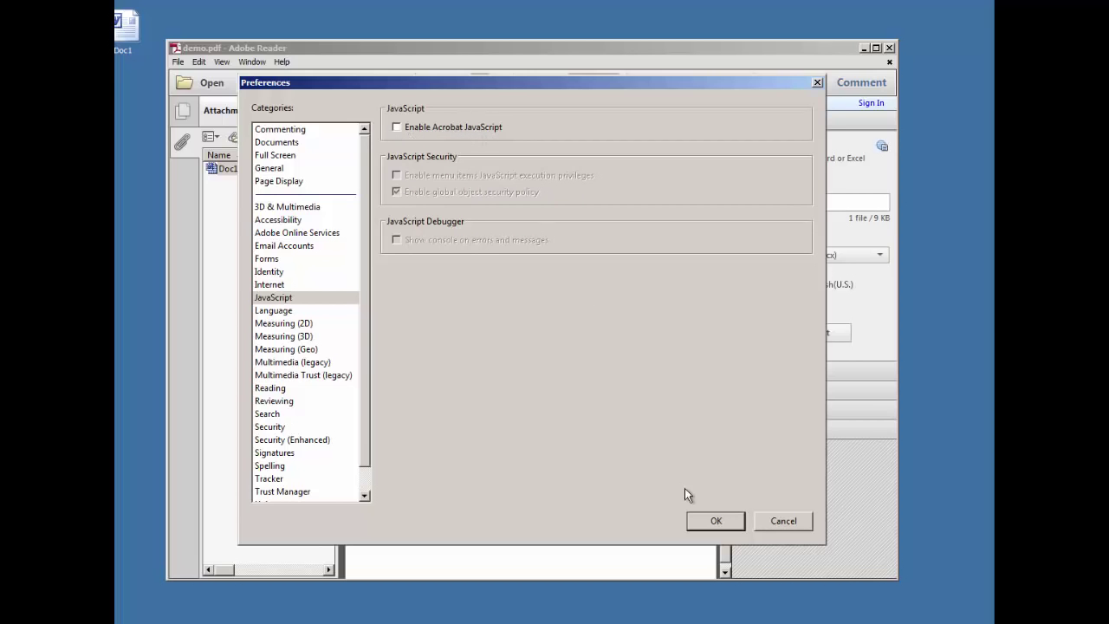
left_click(714, 520)
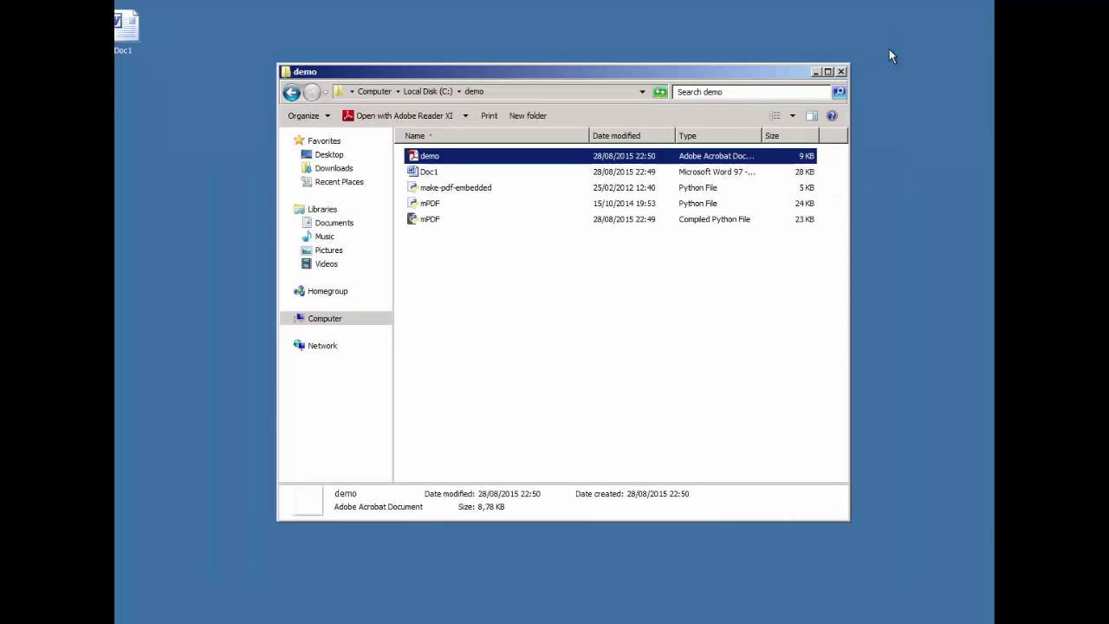
mouse_move(465, 173)
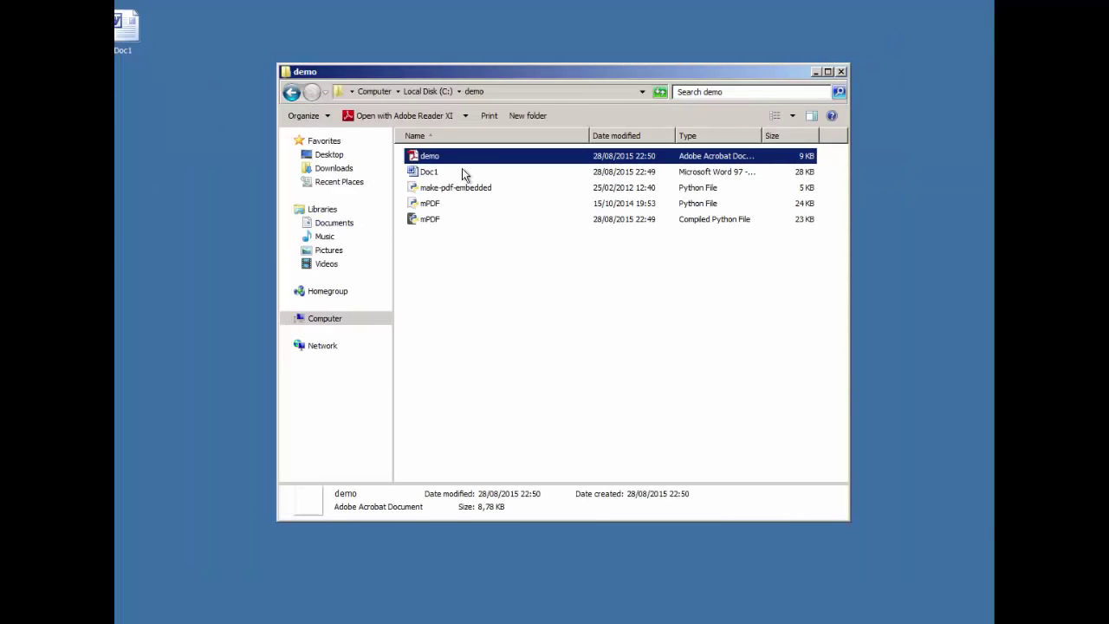
Open demo.pdf from the demo folder so Reader shows the JavaScript-disabled warning.
double_click(430, 156)
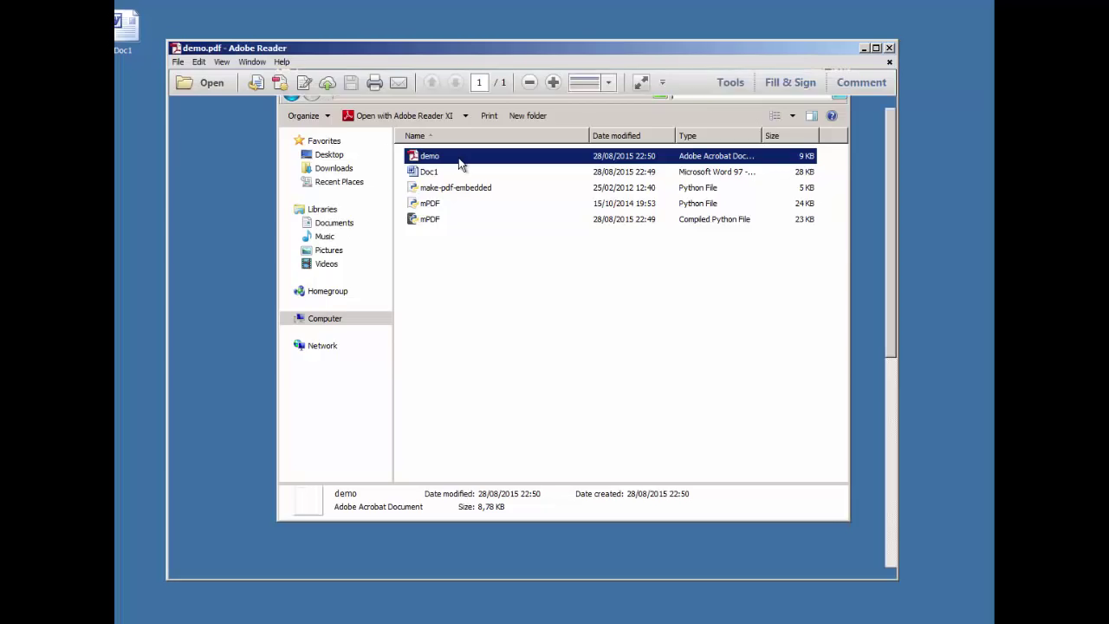
double_click(430, 156)
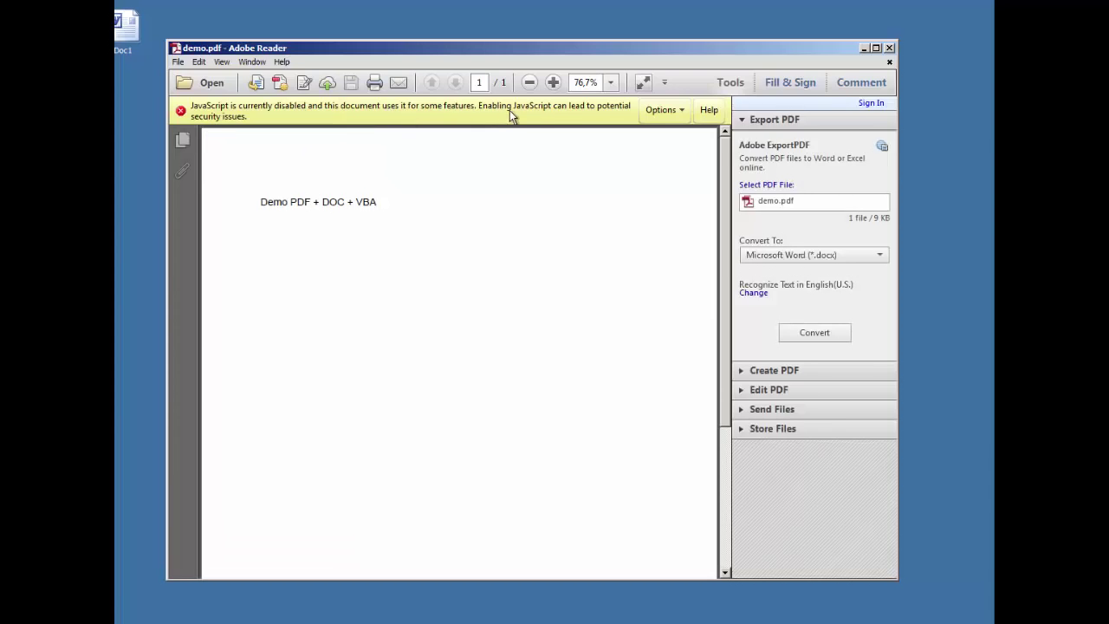
mouse_move(539, 119)
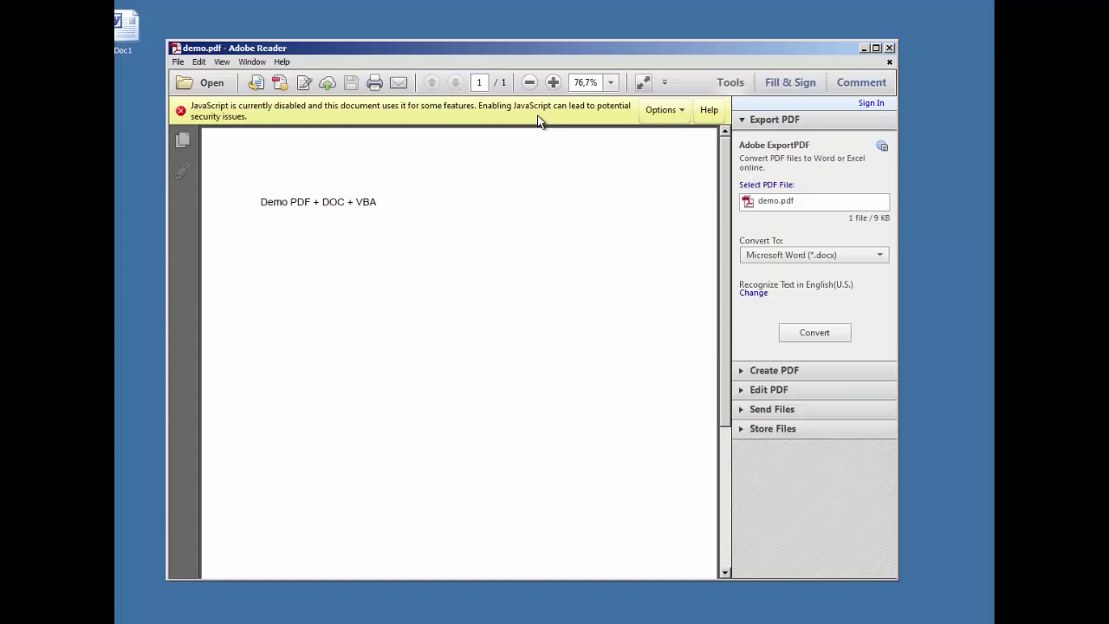
Show the warning bar's Options list offering to enable JavaScript once or always.
left_click(662, 109)
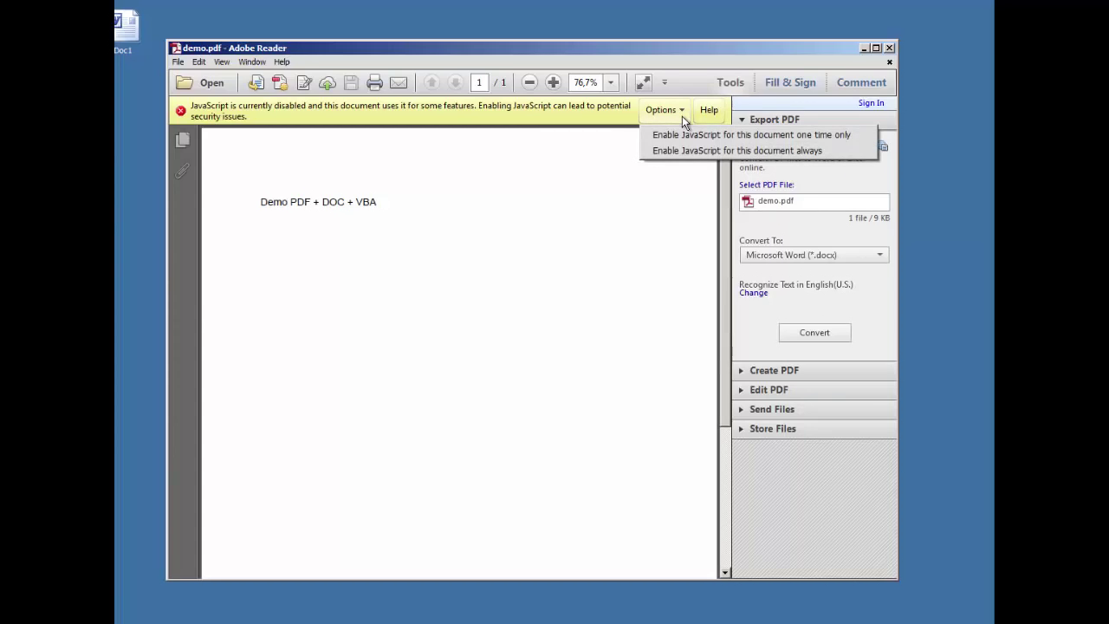
mouse_move(721, 135)
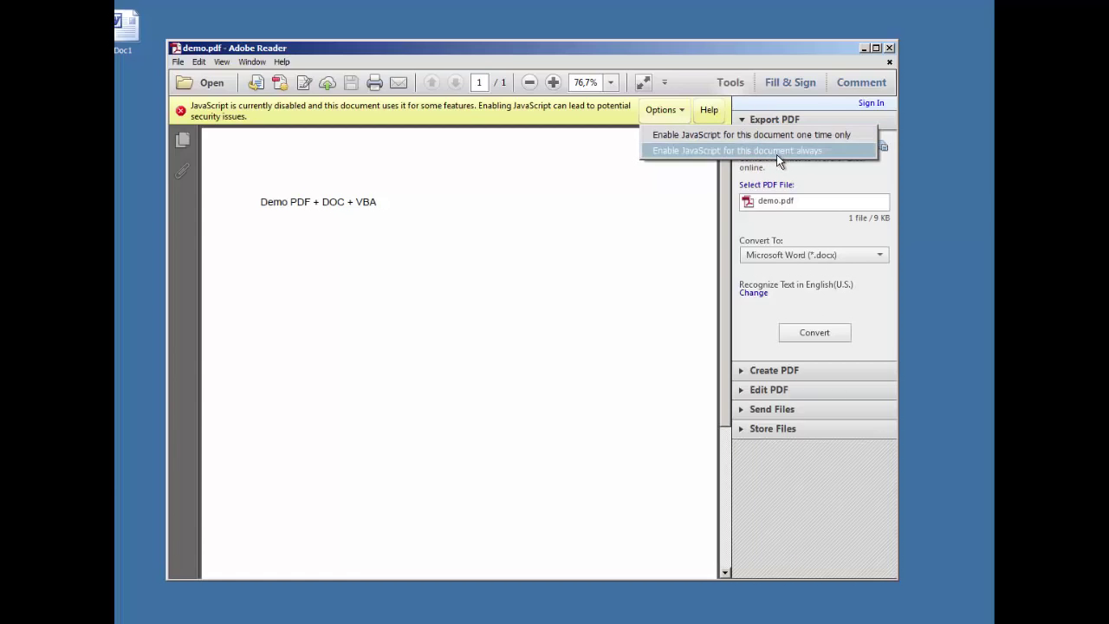
mouse_move(732, 135)
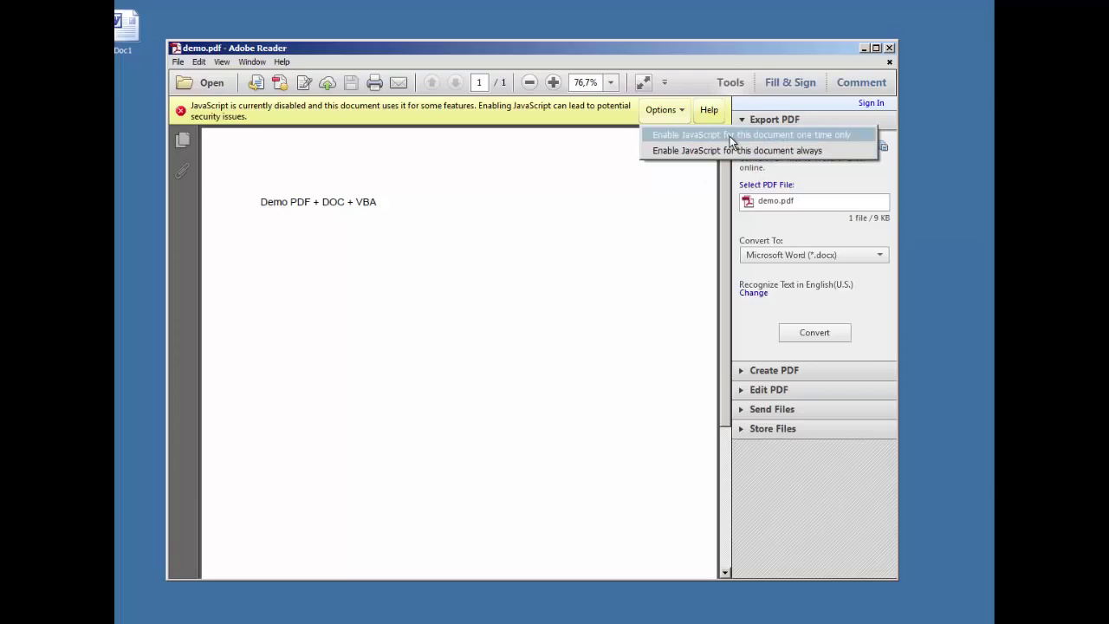